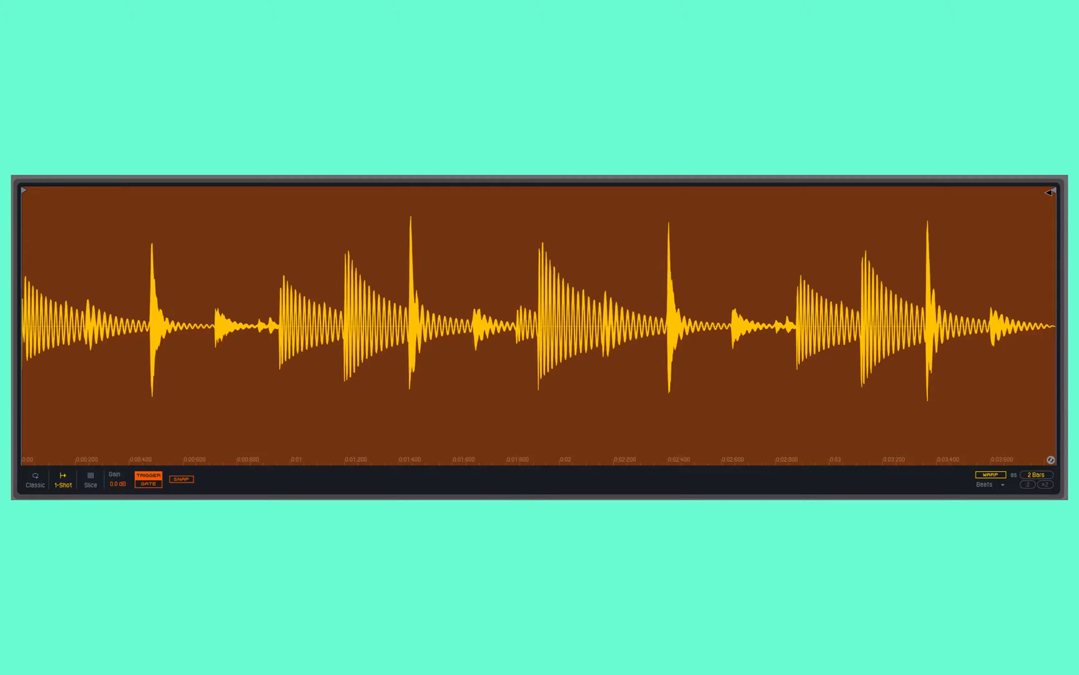
- Set the drum loop's 1-Shot playback in Simpler from Trigger to Gate
{"action": "left_click", "coordinate": [432, 331]}
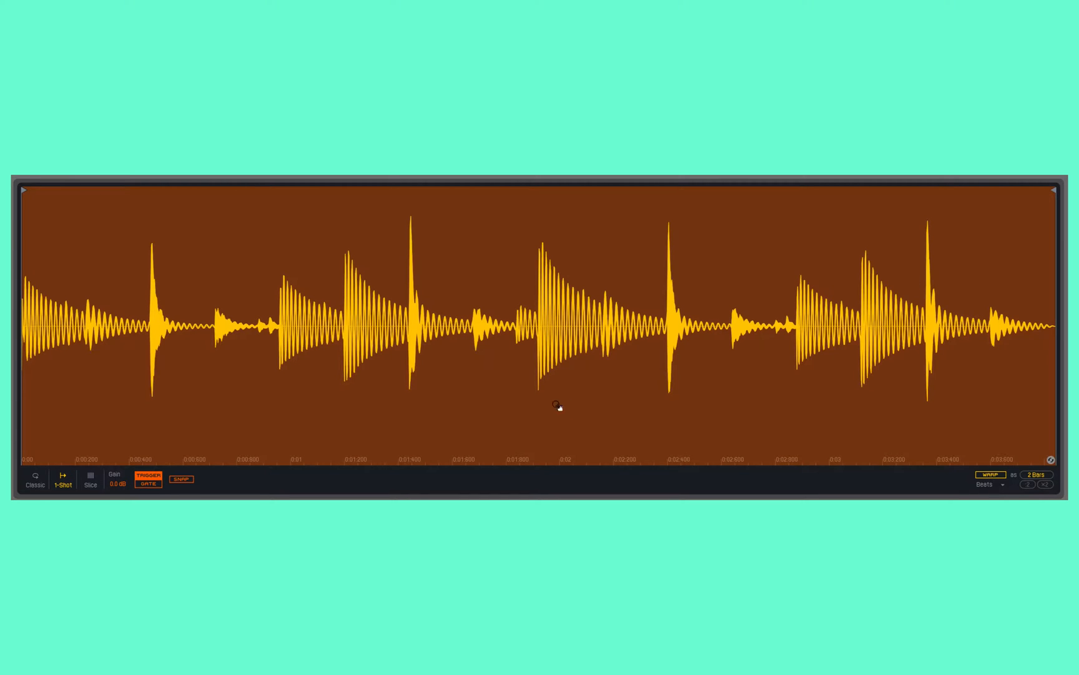
{"action": "left_click", "coordinate": [147, 483]}
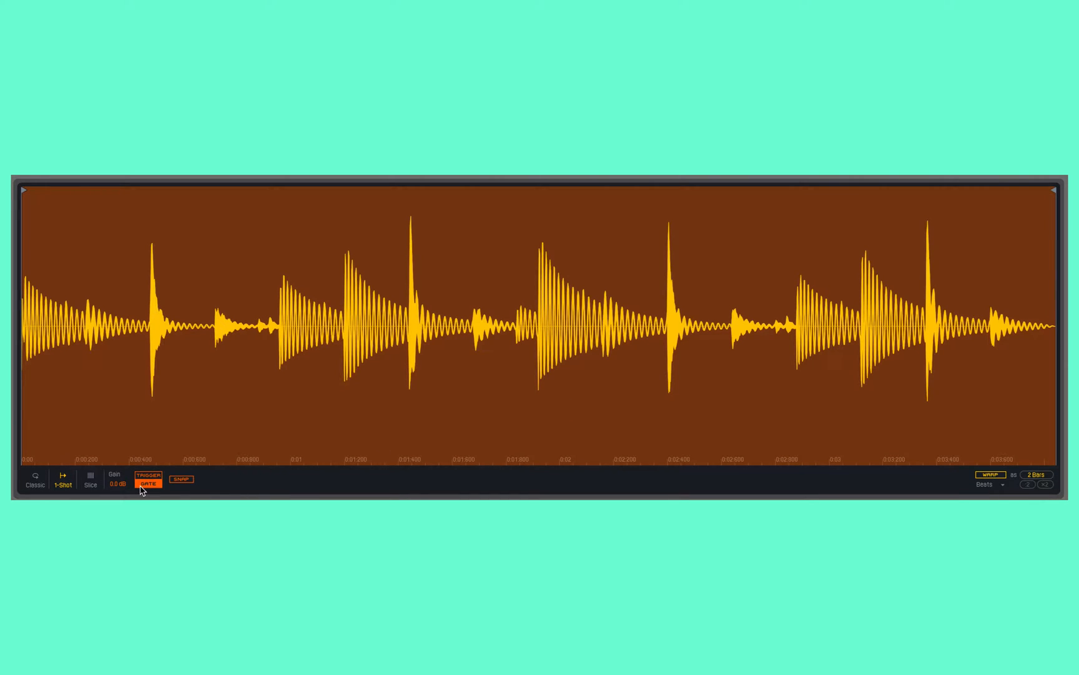